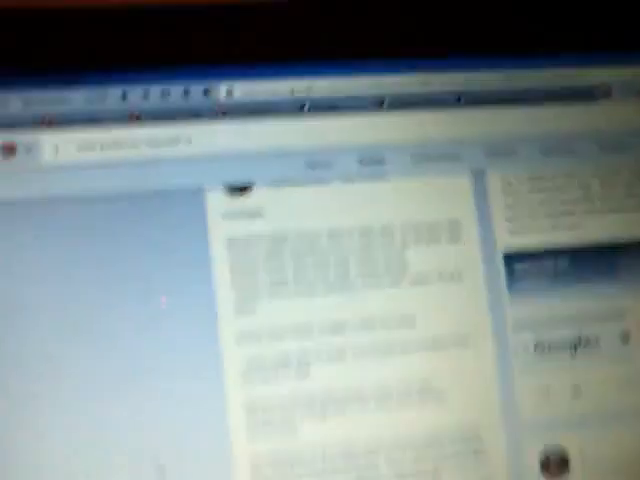
{"action": "scroll", "scroll_direction": "down", "scroll_amount": 3}
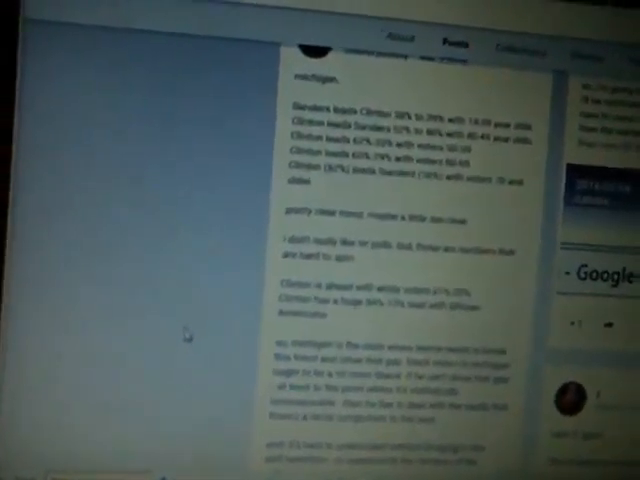
{"action": "scroll", "scroll_direction": "down", "scroll_amount": 3}
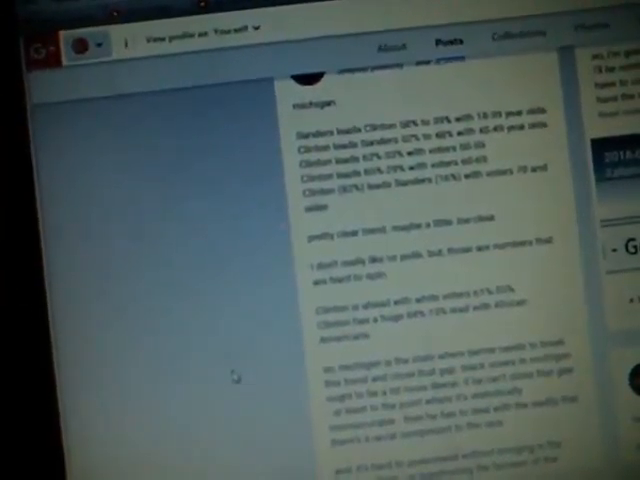
{"action": "scroll", "scroll_direction": "down", "scroll_amount": 3}
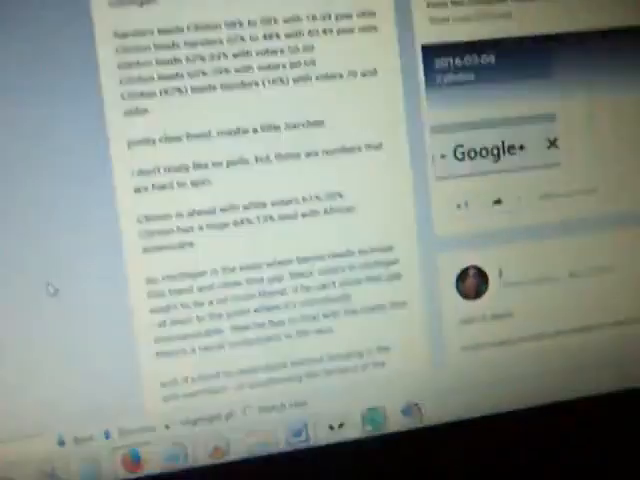
{"action": "scroll", "scroll_direction": "down", "scroll_amount": 3}
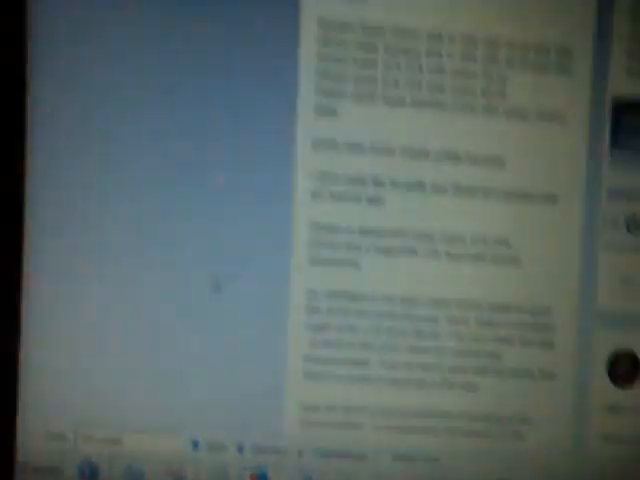
{"action": "scroll", "scroll_direction": "up", "scroll_amount": 3}
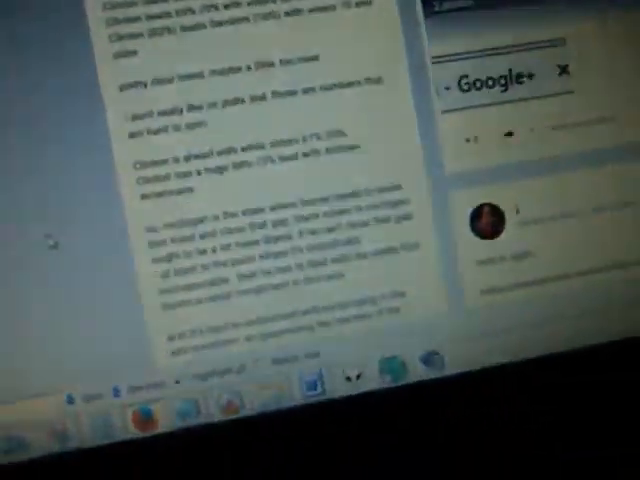
{"action": "scroll", "scroll_direction": "down", "scroll_amount": 3}
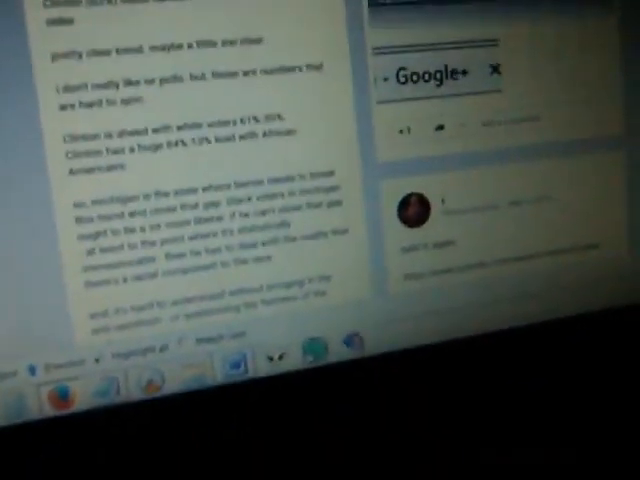
{"action": "scroll", "scroll_direction": "up", "scroll_amount": 3}
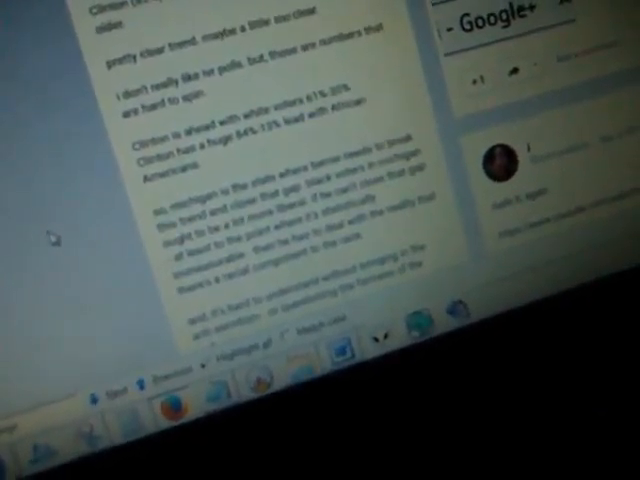
{"action": "scroll", "scroll_direction": "up", "scroll_amount": 3}
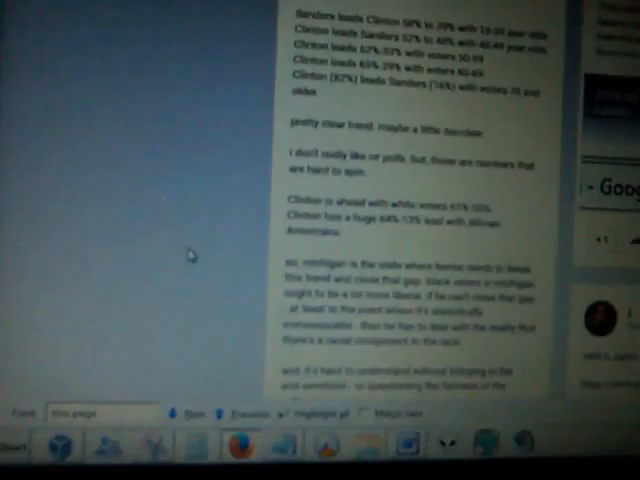
{"action": "scroll", "scroll_direction": "down", "scroll_amount": 3}
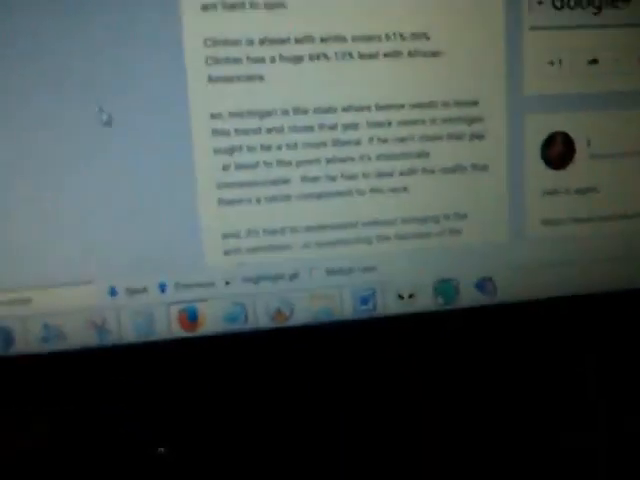
{"action": "scroll", "scroll_direction": "up", "scroll_amount": 3}
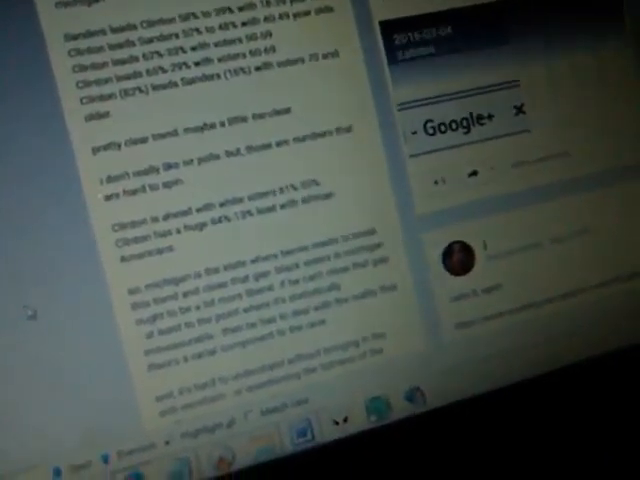
{"action": "scroll", "scroll_direction": "down", "scroll_amount": 3}
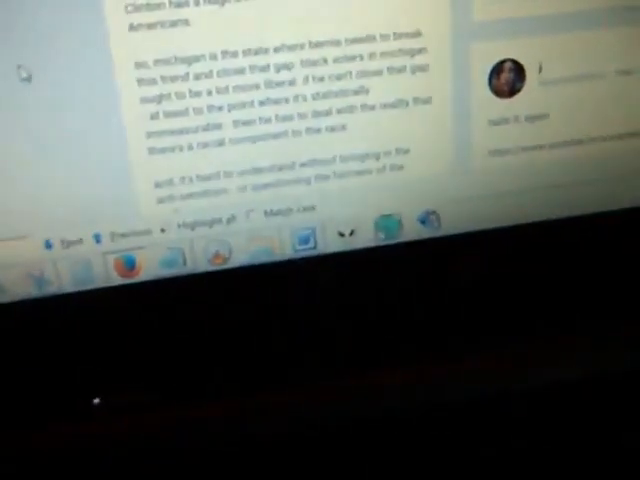
{"action": "scroll", "scroll_direction": "up", "scroll_amount": 3}
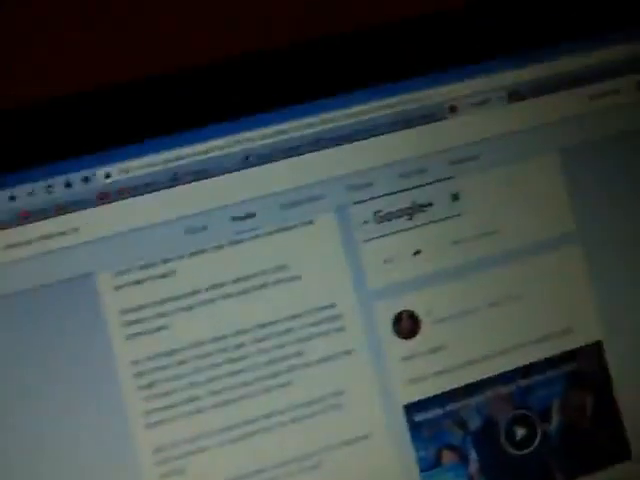
{"action": "scroll", "scroll_direction": "down", "scroll_amount": 3}
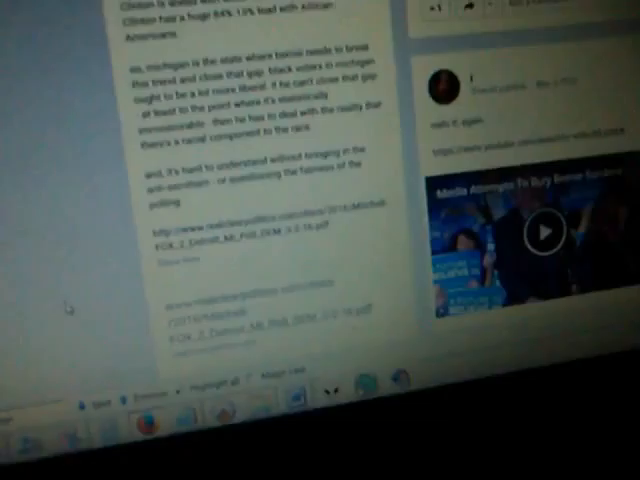
{"action": "scroll", "scroll_direction": "down", "scroll_amount": 3}
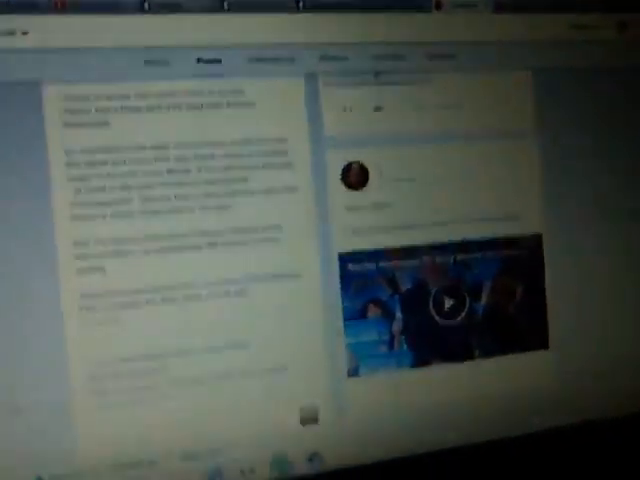
{"action": "scroll", "scroll_direction": "down", "scroll_amount": 3}
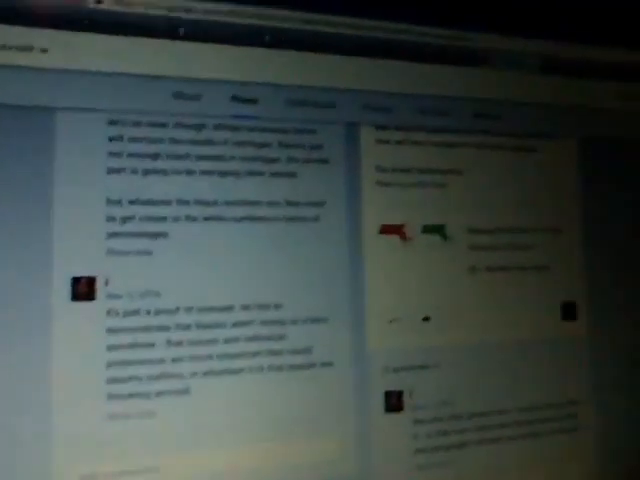
{"action": "scroll", "scroll_direction": "down", "scroll_amount": 3}
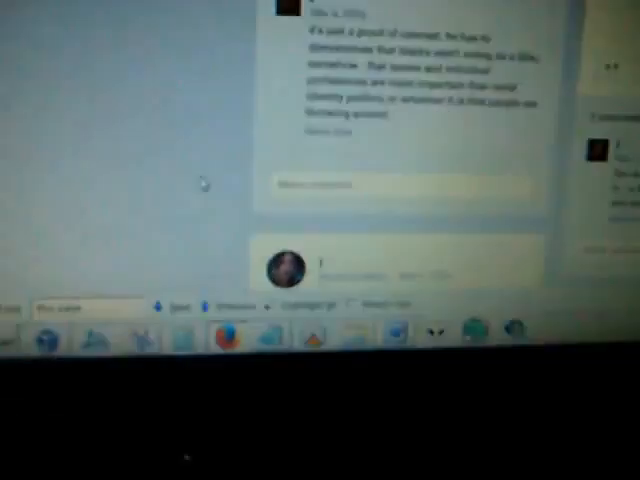